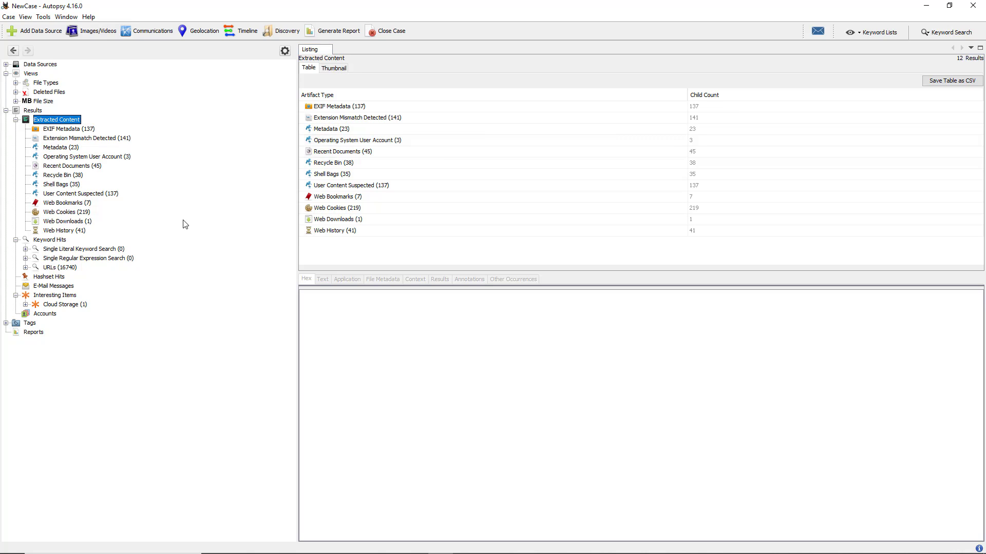
mouse_move(154, 247)
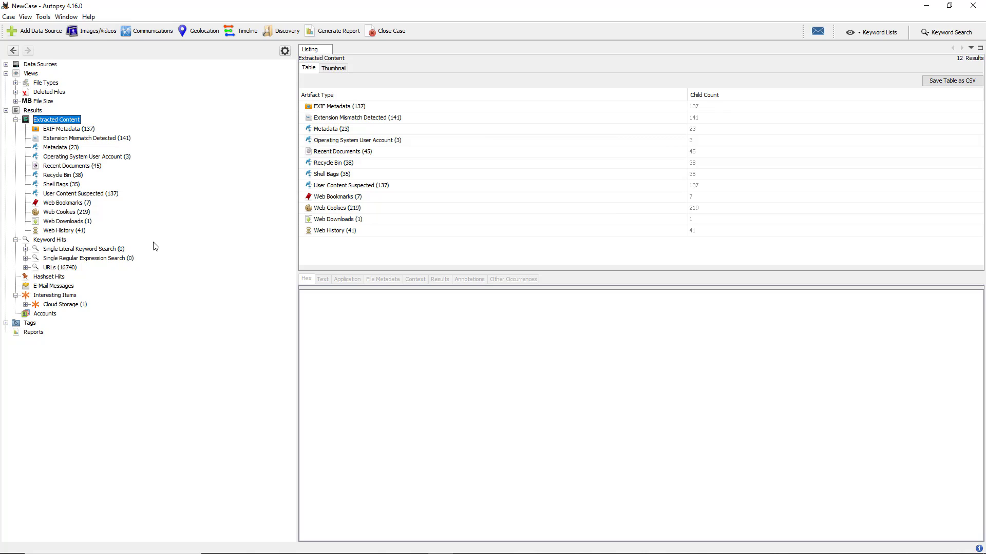
mouse_move(149, 228)
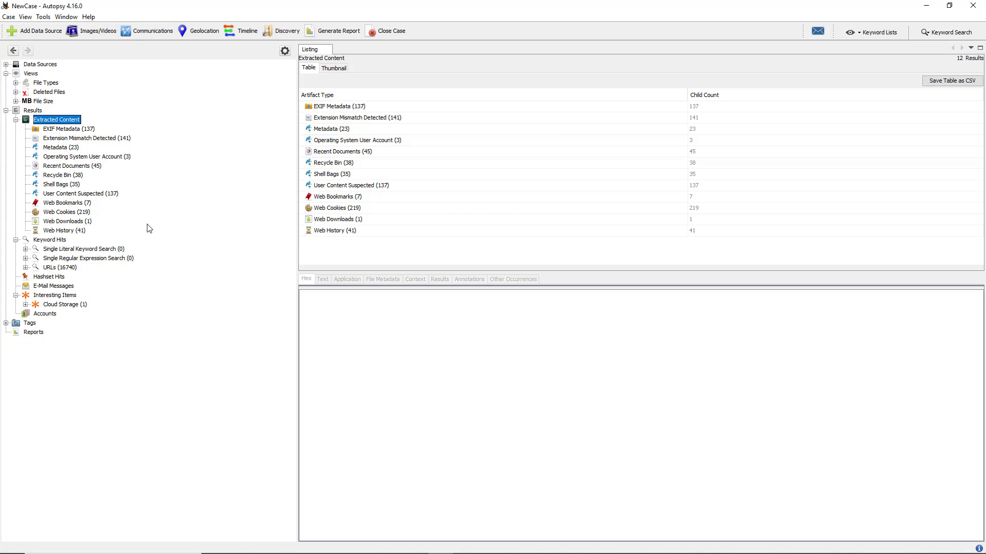
Step: List the 38 Recycle Bin artifacts with their original paths and deletion times
click(61, 174)
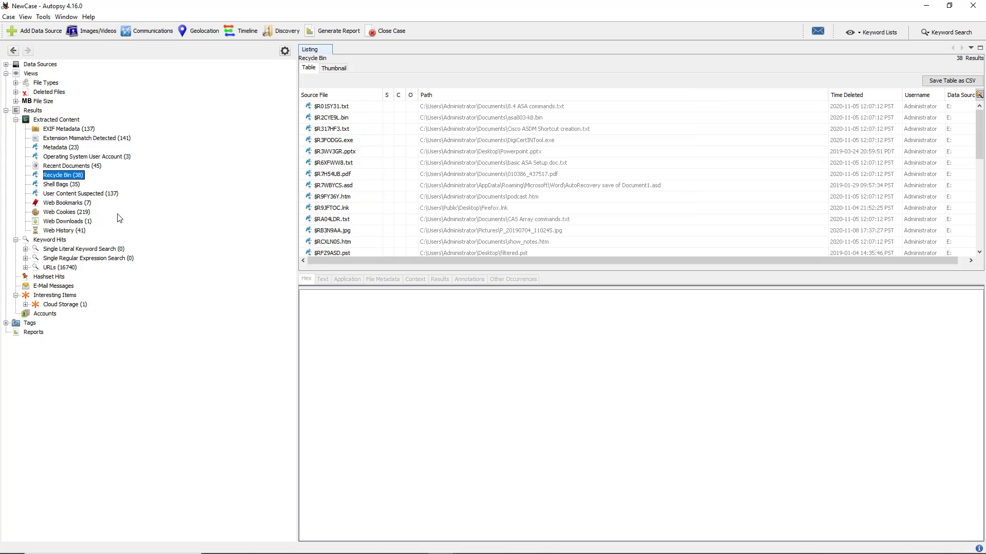
mouse_move(88, 202)
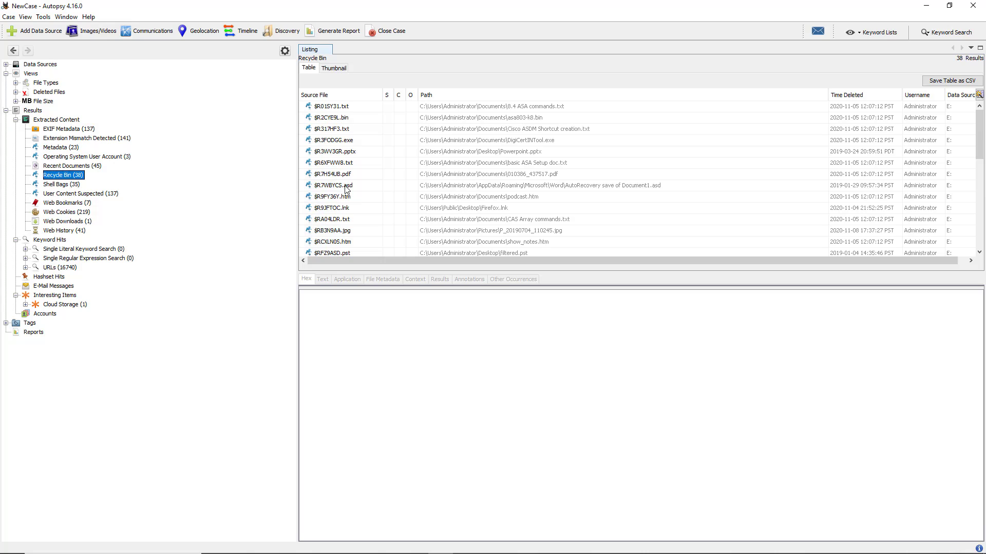
mouse_move(356, 129)
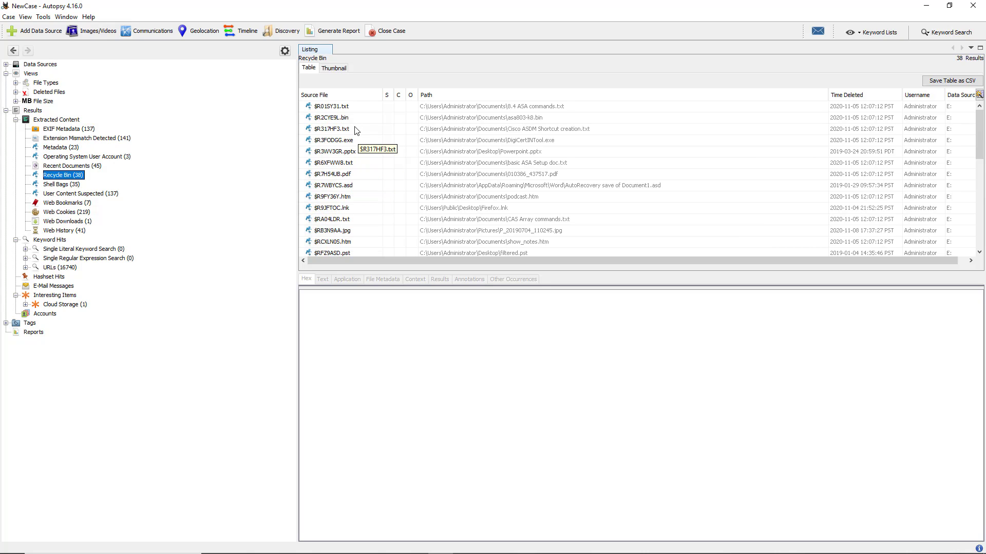
mouse_move(362, 156)
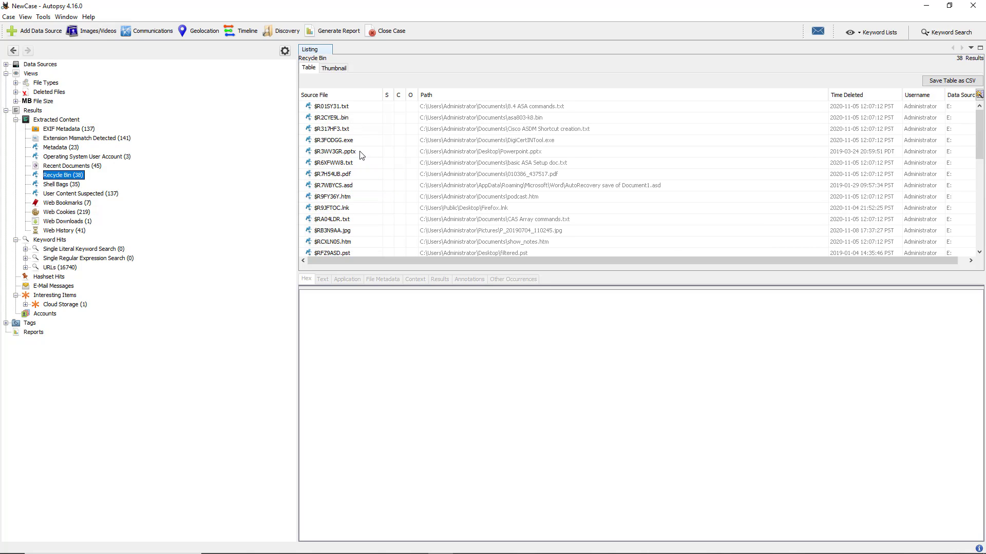
mouse_move(371, 198)
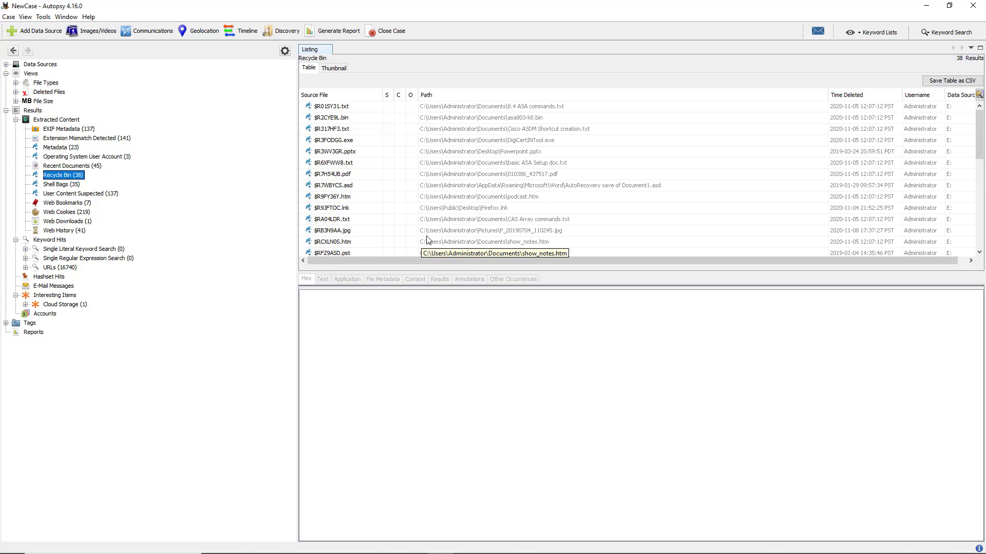
Step: Show details of deleted $RB3N9AA.jpg, originally Pictures\P_20190704_110245.jpg, deleted by Administrator
click(332, 230)
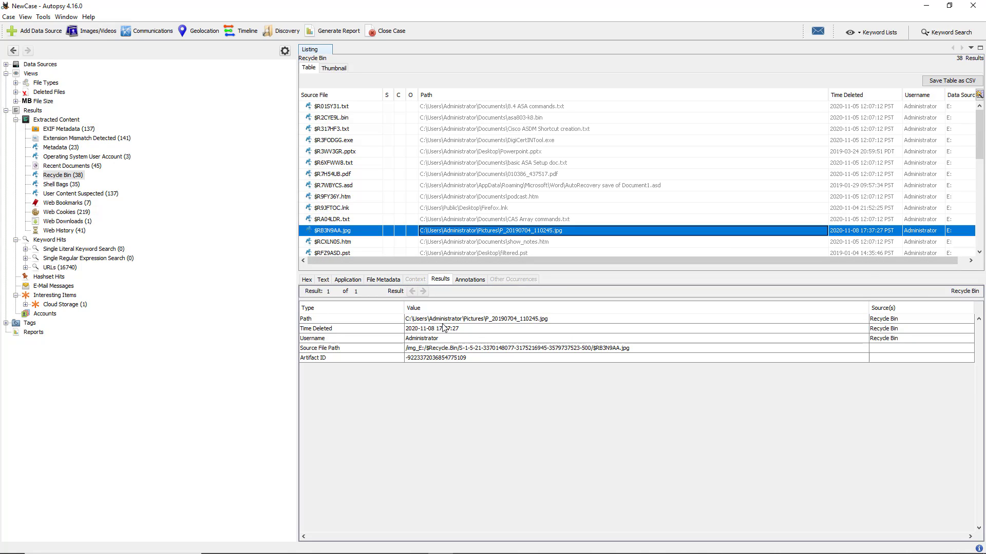
mouse_move(558, 323)
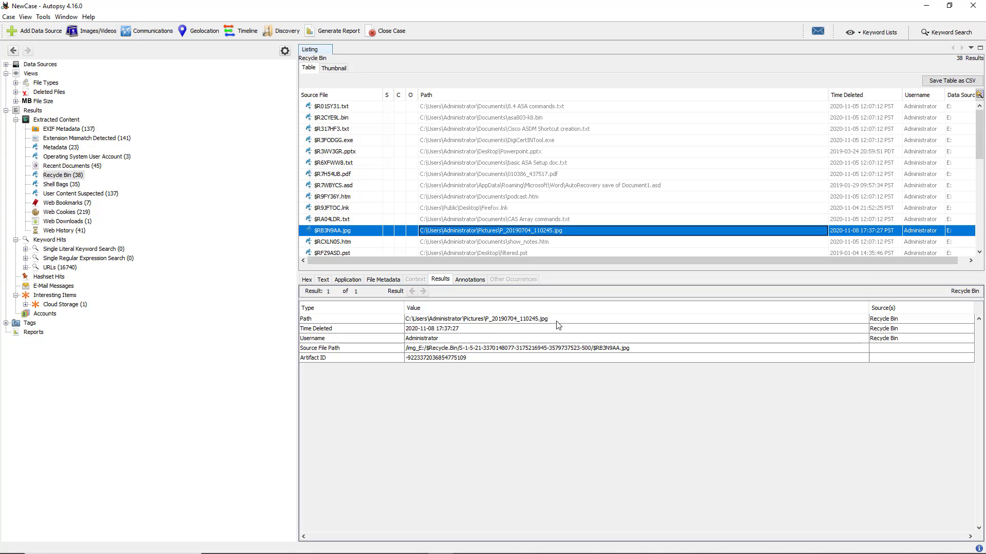
mouse_move(493, 338)
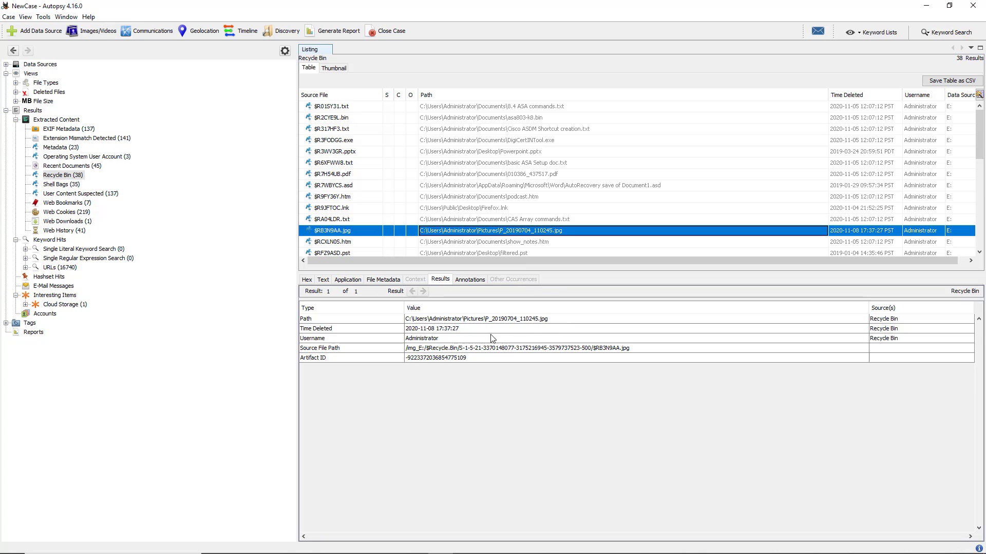
mouse_move(468, 333)
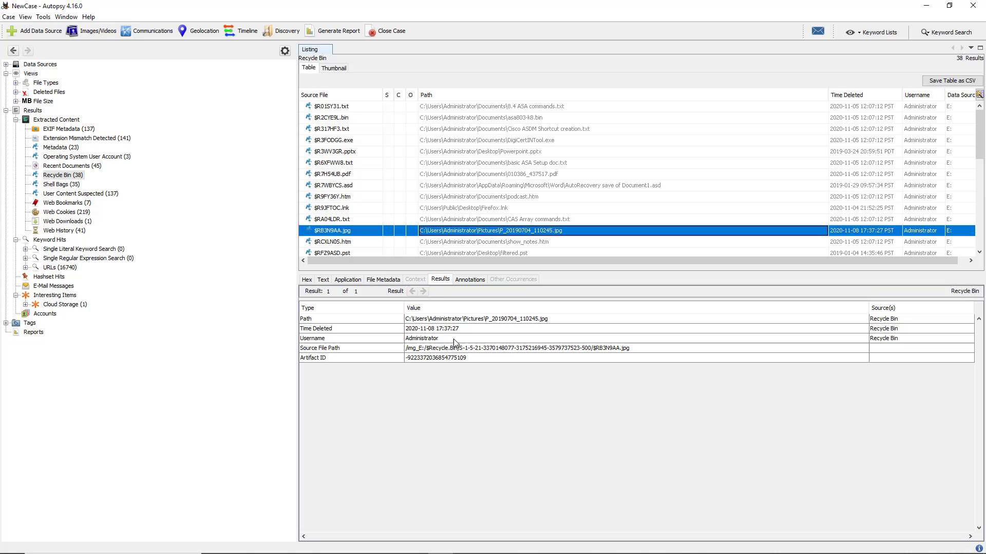
mouse_move(427, 356)
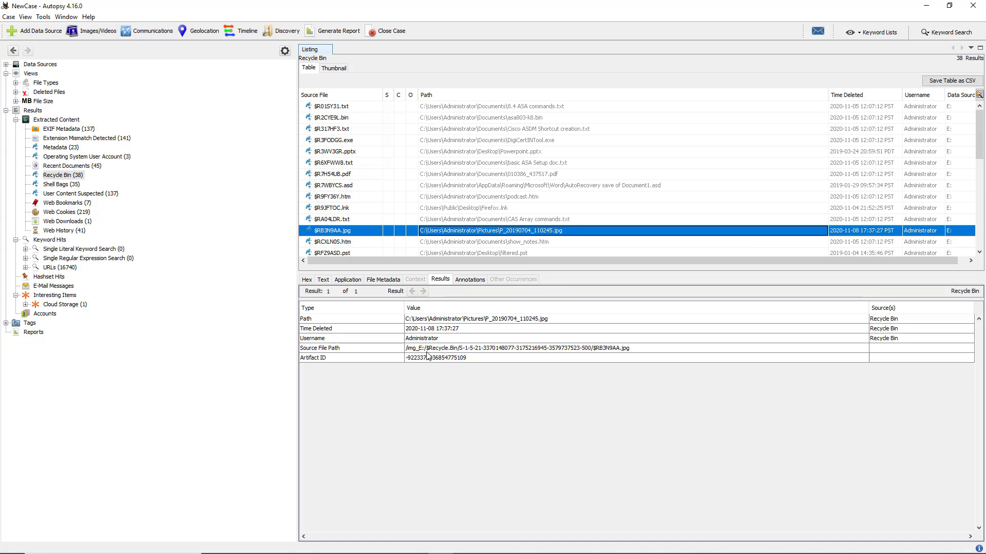
mouse_move(512, 353)
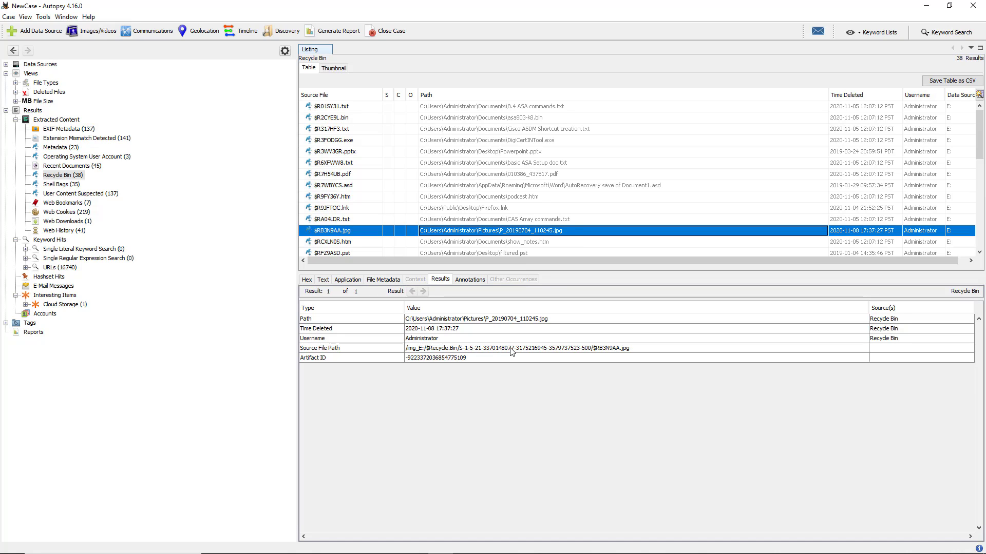
Step: View the file-system metadata of $RB3N9AA.jpg, including image/jpeg type and timestamps
click(383, 279)
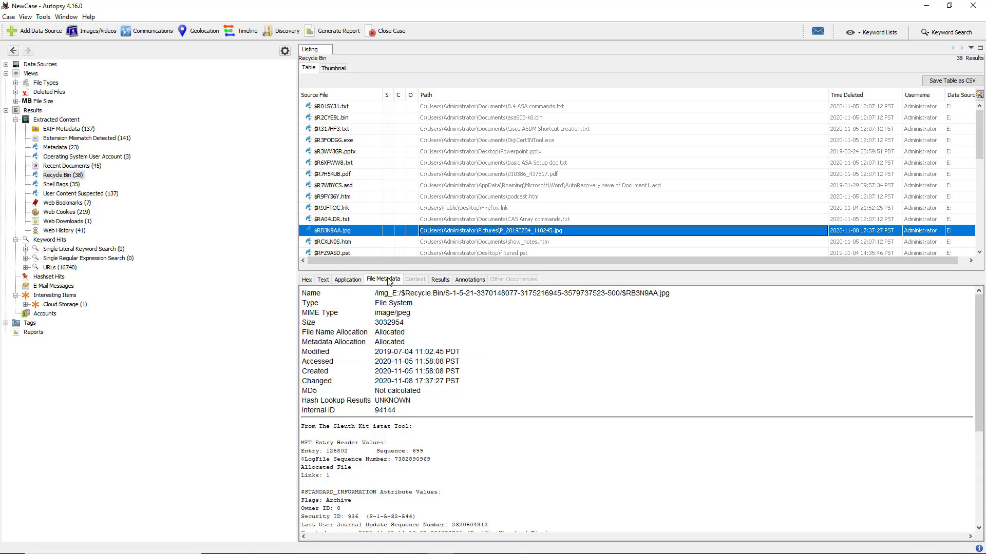
mouse_move(513, 380)
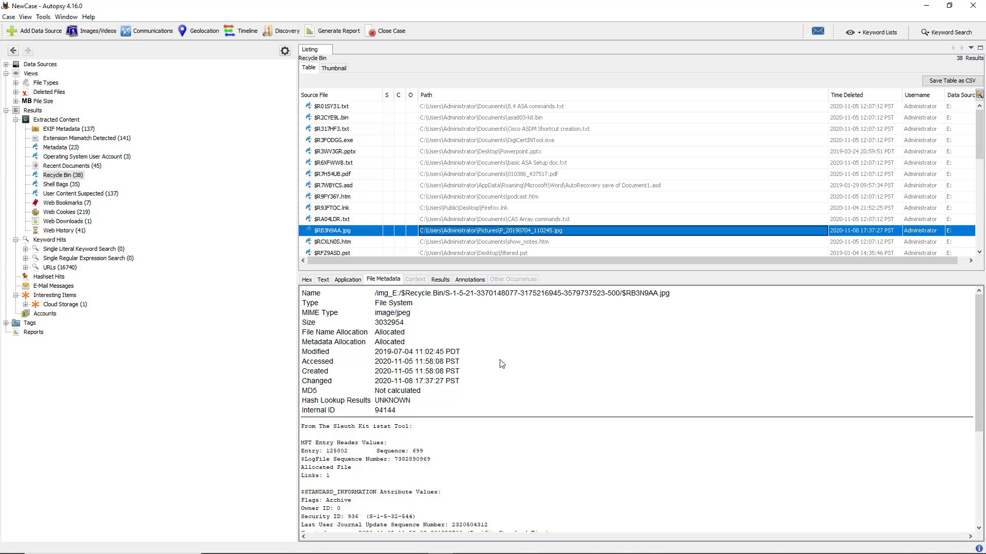
mouse_move(344, 277)
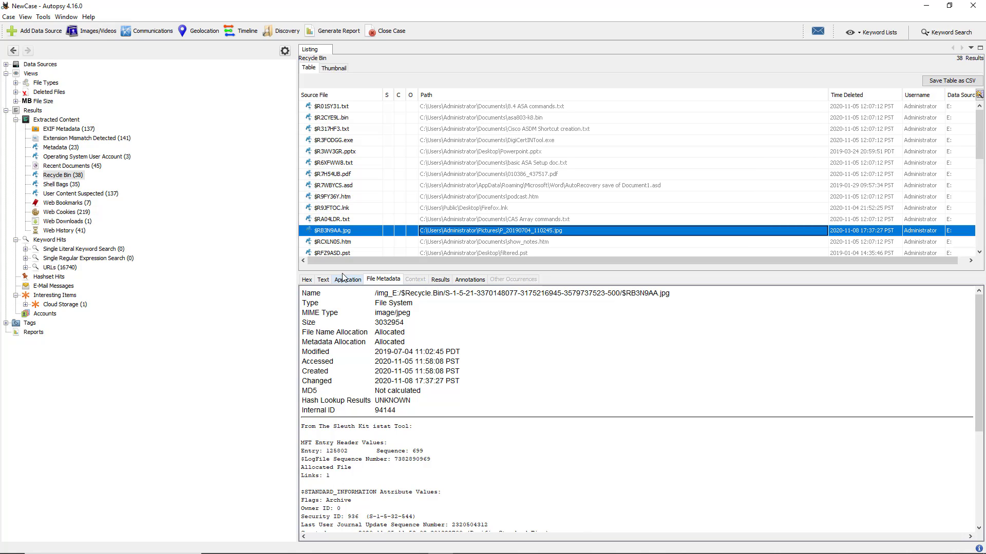
Step: Preview the deleted JPEG's content, then check its indexed text view
click(347, 280)
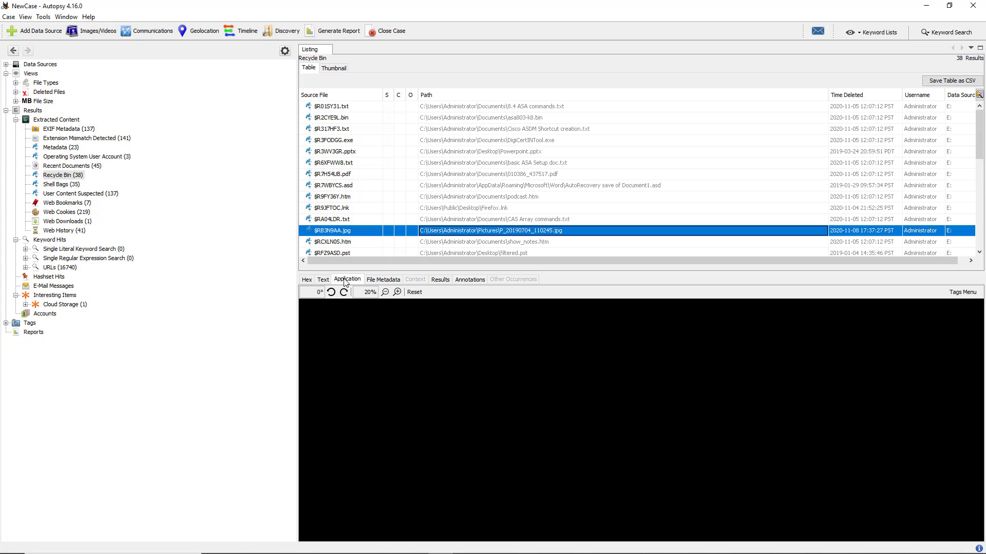
mouse_move(452, 378)
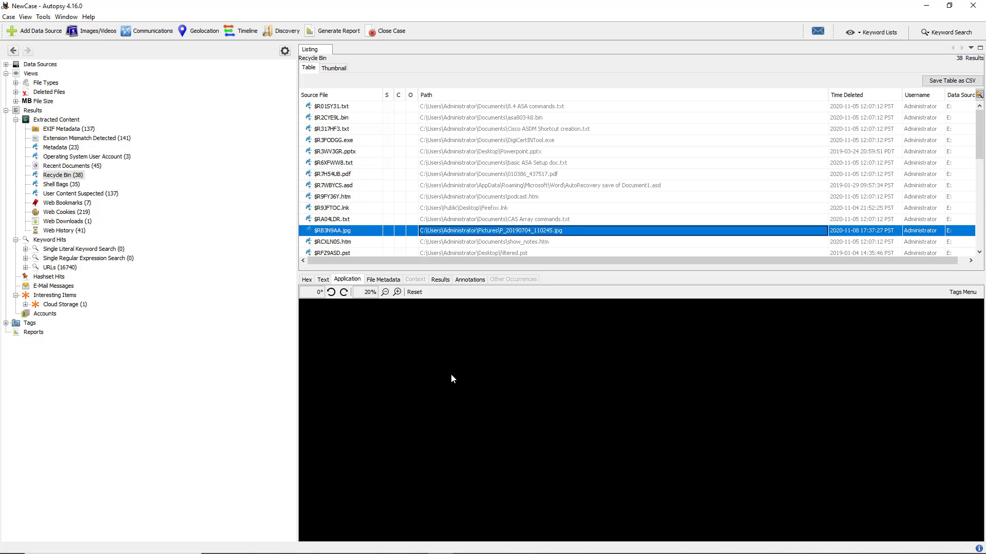
mouse_move(449, 390)
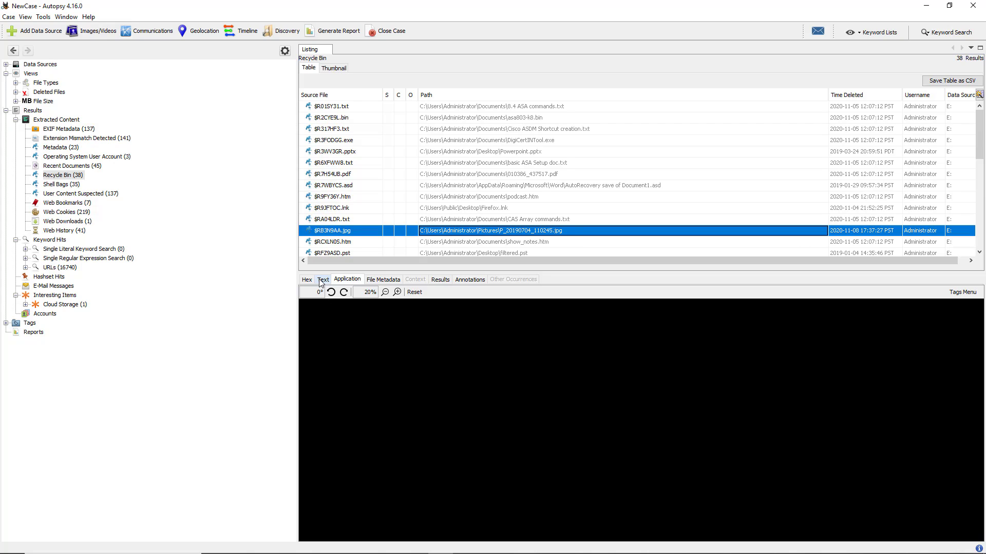
click(323, 279)
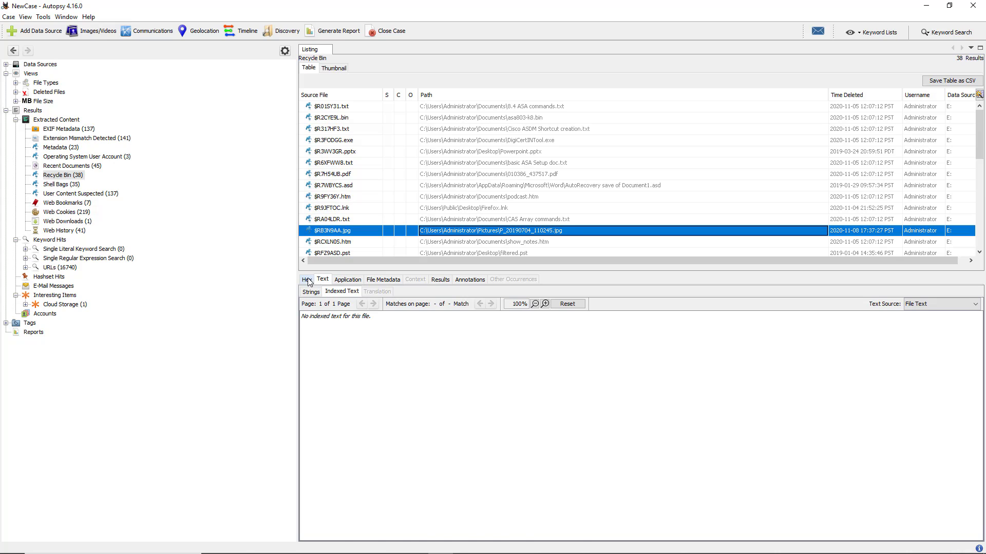
Step: Inspect the deleted JPEG's raw bytes in the hex view, revealing its Exif header
click(307, 279)
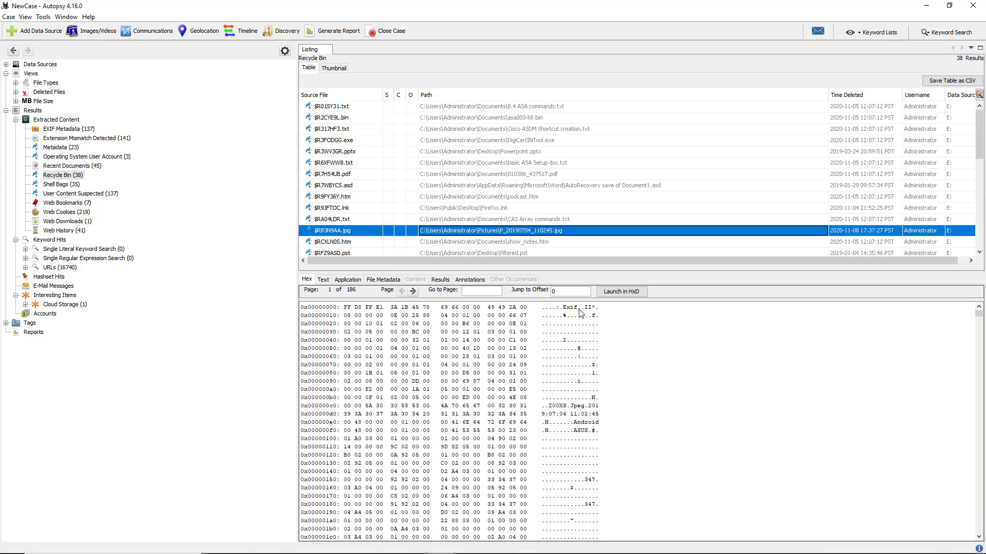
scroll(down, 3)
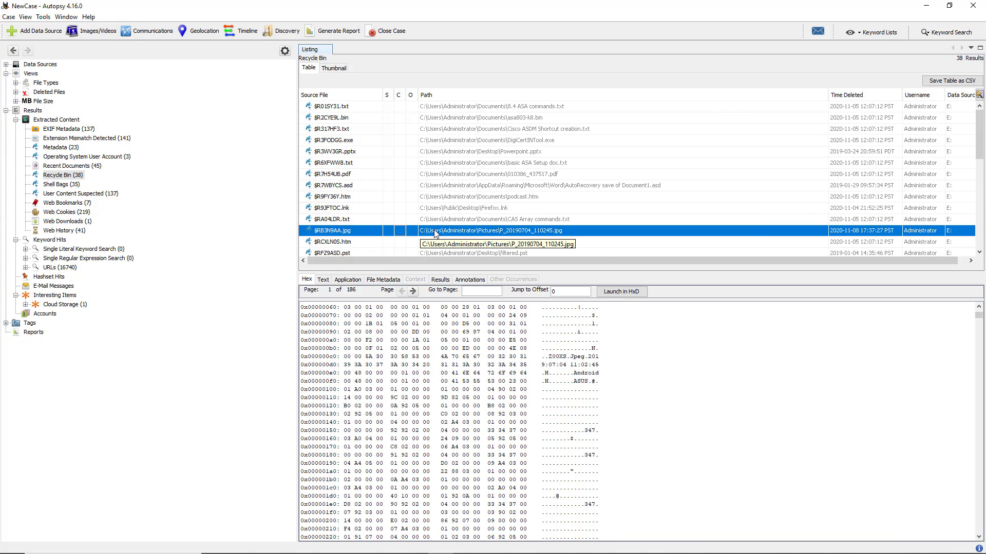
Step: Open the deleted JPEG in an external photo viewer, then close it
right_click(434, 232)
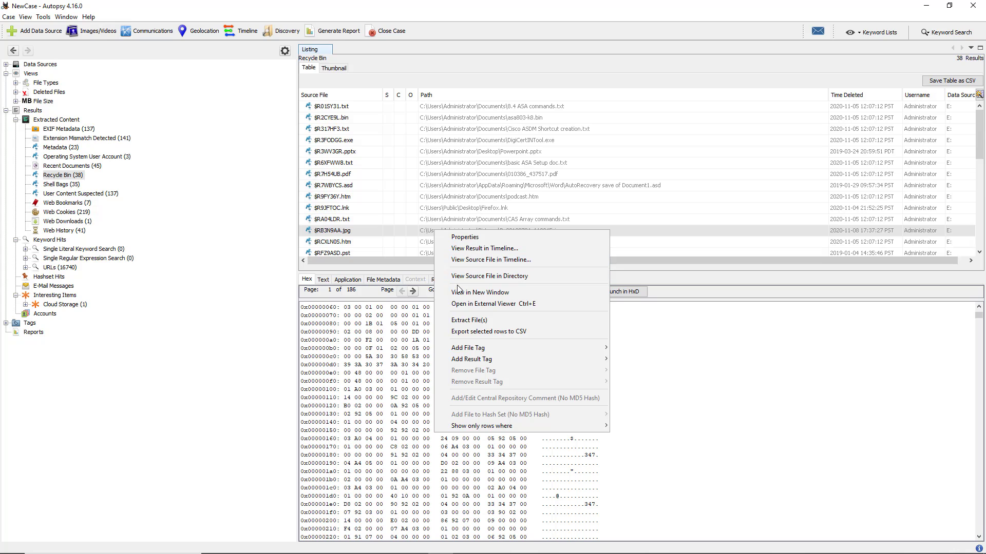
mouse_move(492, 303)
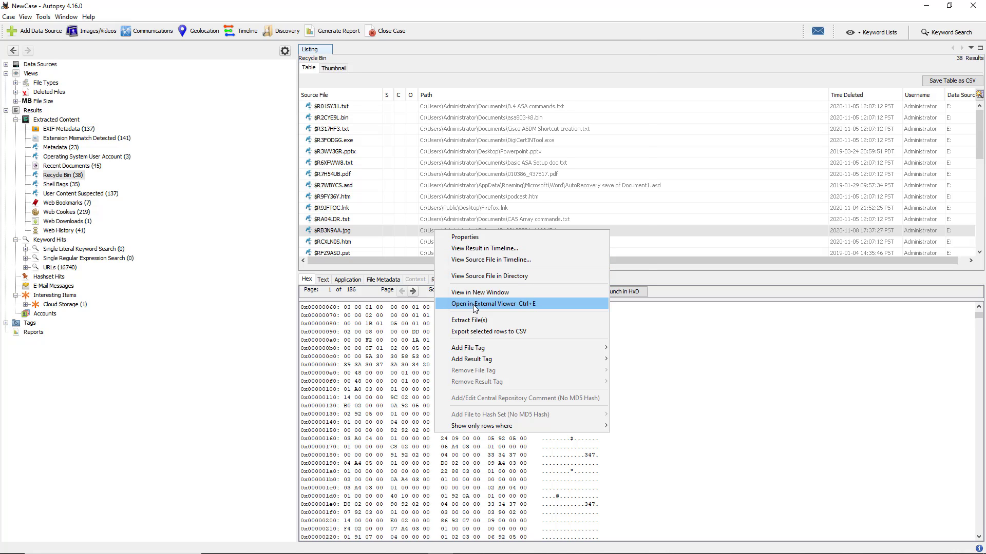
click(488, 303)
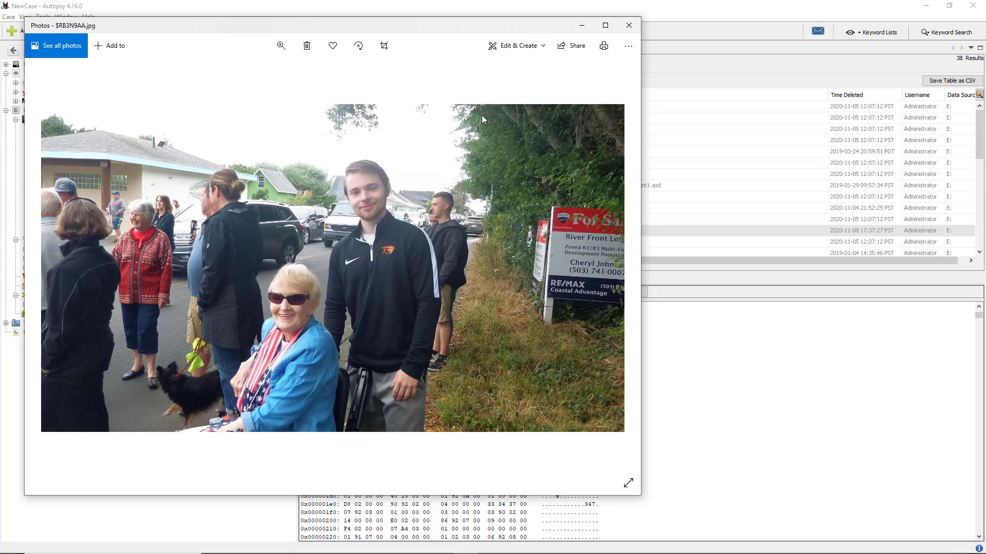
mouse_move(532, 119)
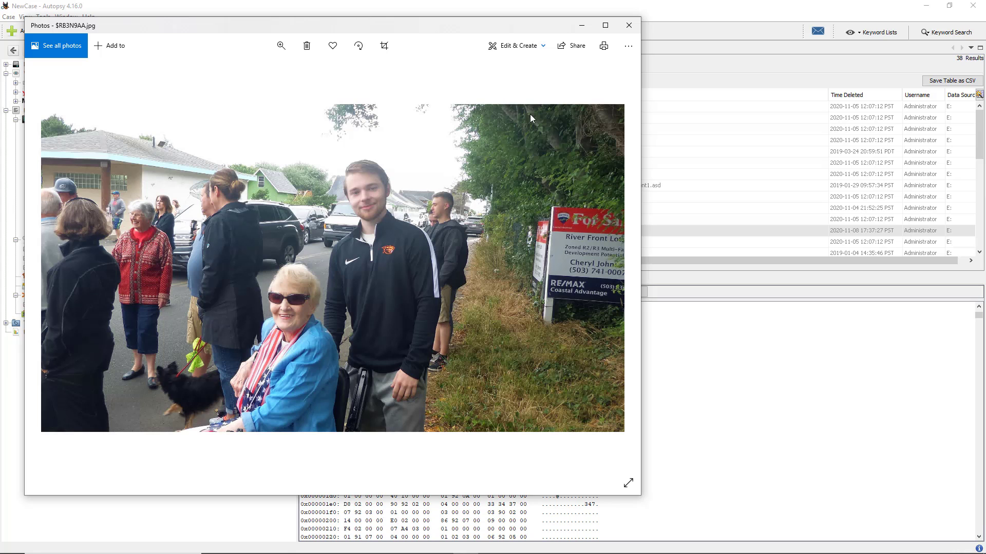
click(628, 25)
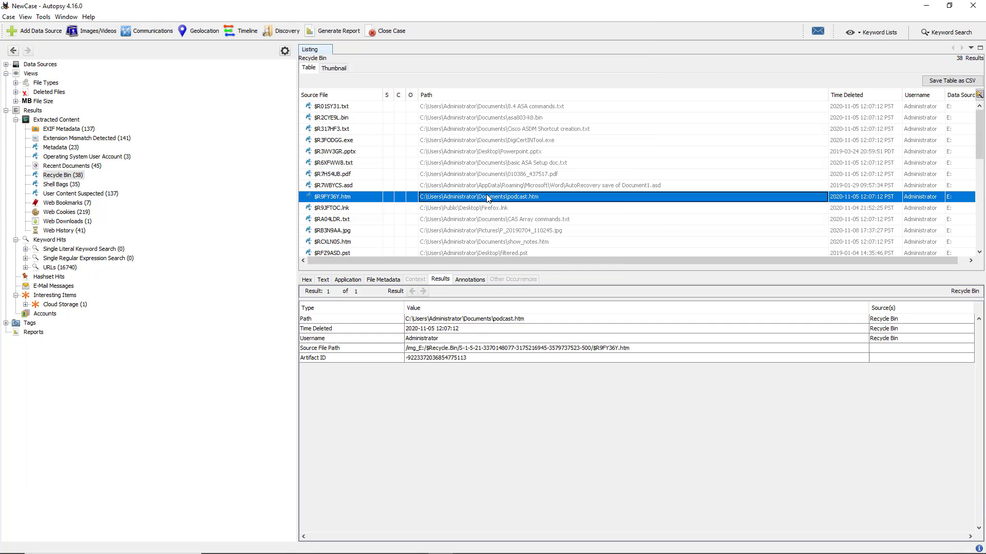
Step: Open the deleted podcast.htm in an external viewer, showing it in Microsoft Edge
right_click(487, 196)
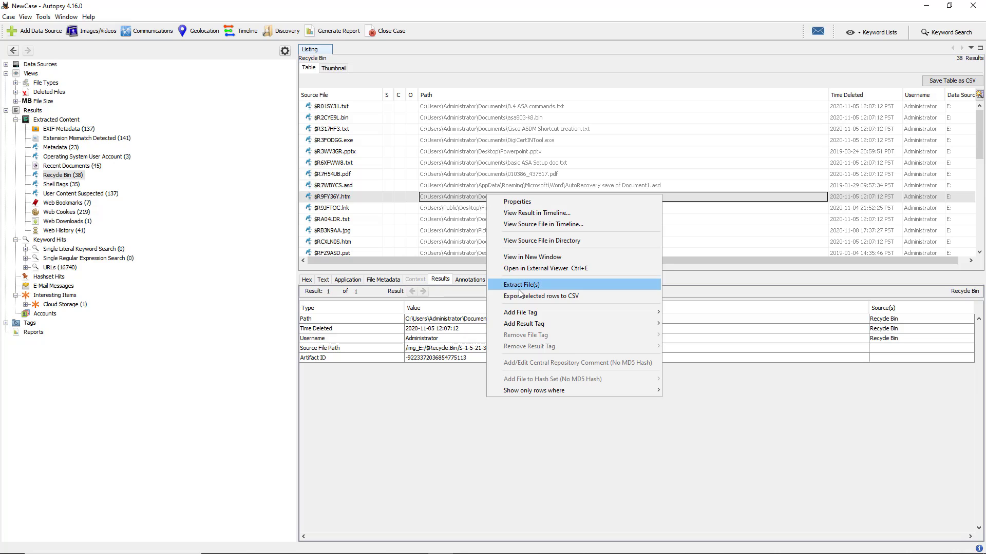
click(544, 268)
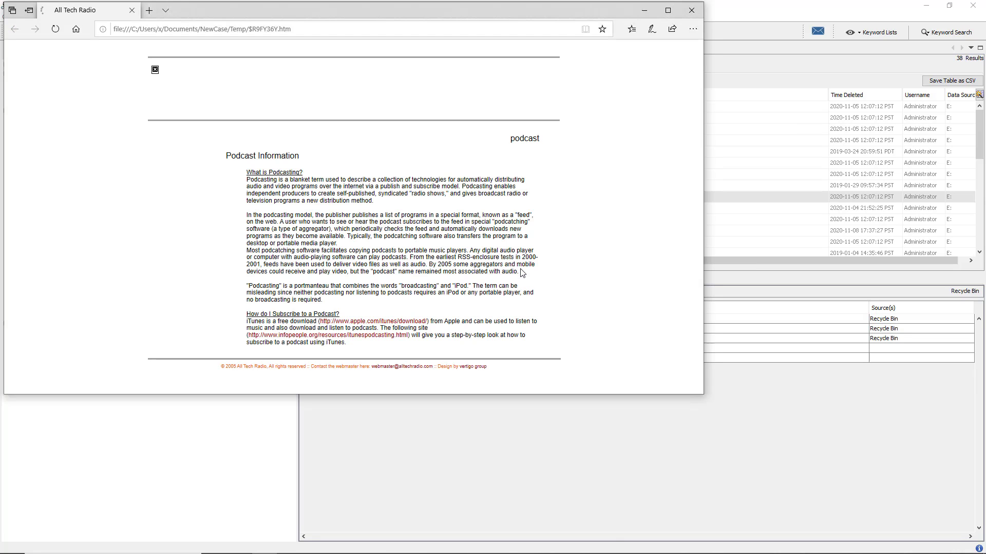
mouse_move(542, 193)
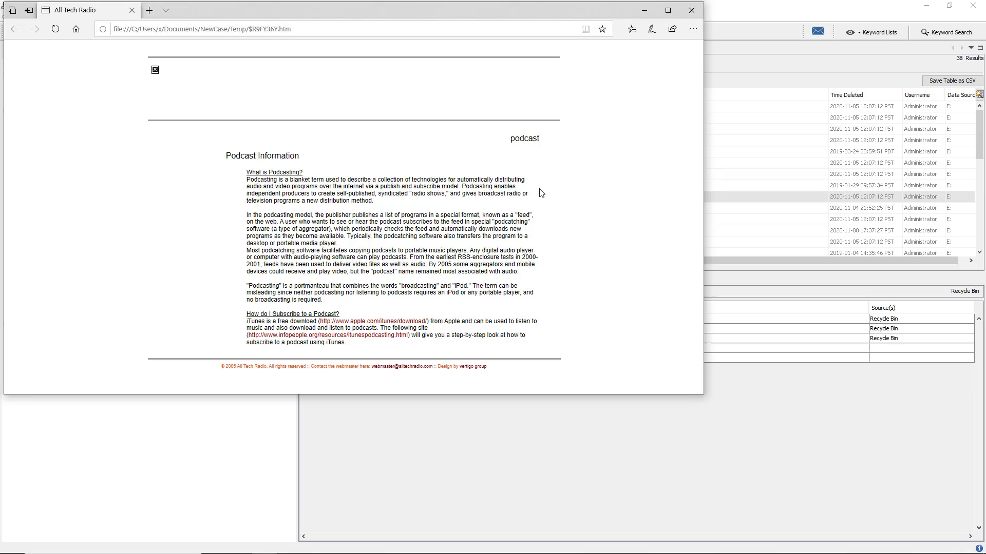
mouse_move(607, 51)
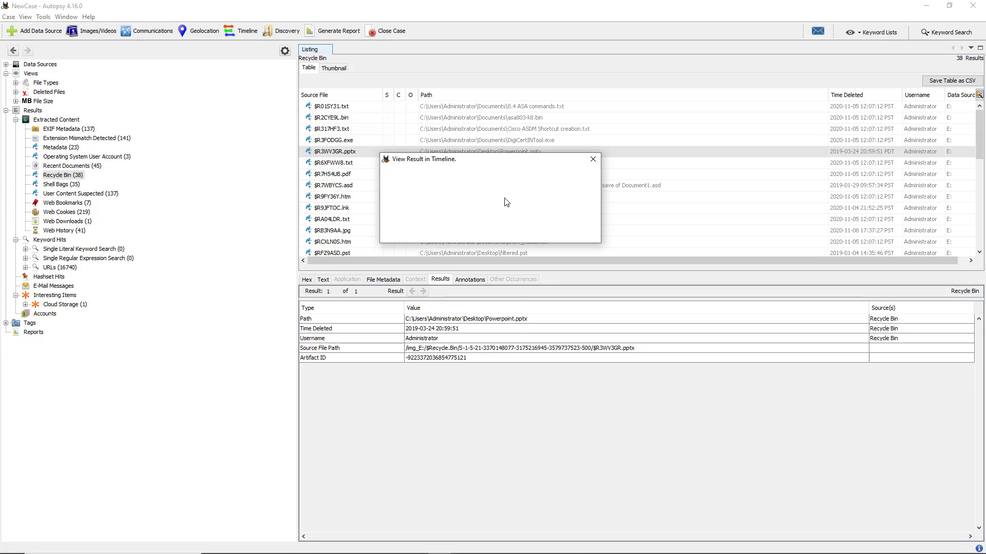
mouse_move(497, 207)
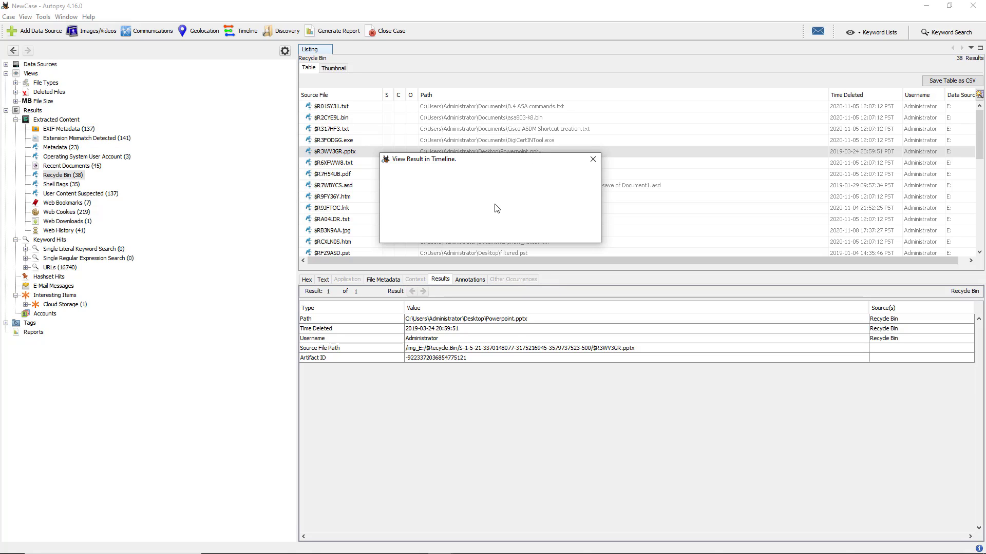
mouse_move(502, 218)
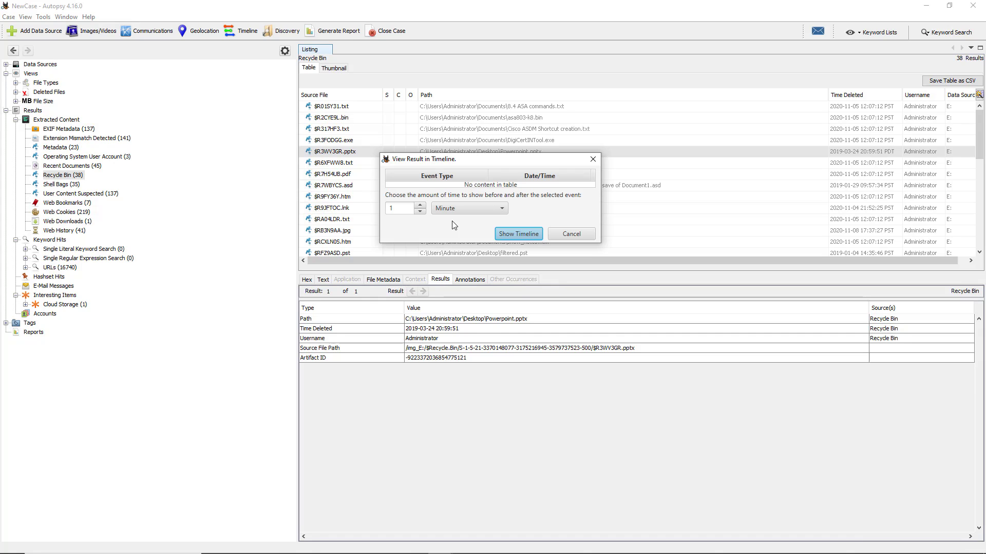
Step: Set the timeline span for Powerpoint.pptx to 3 minutes around the event
click(469, 207)
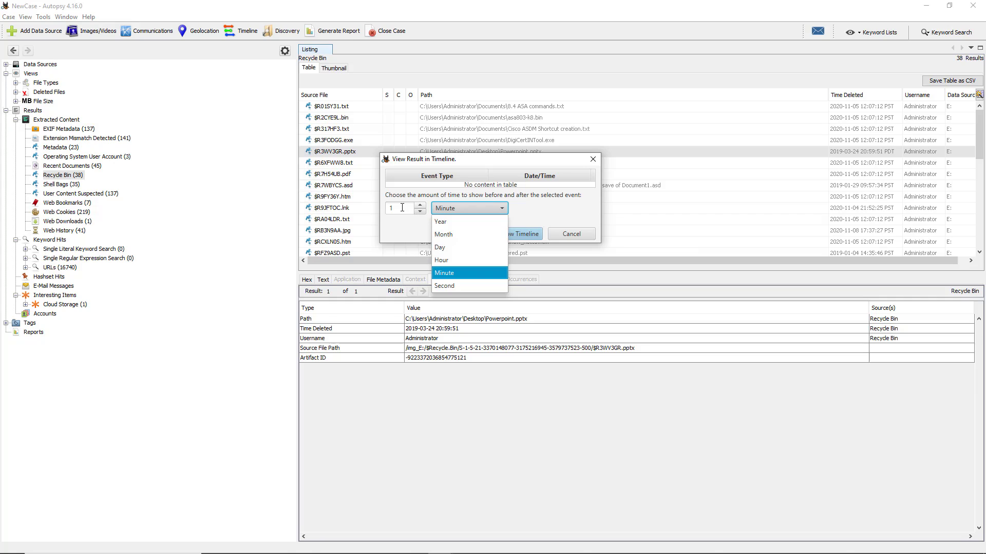
click(421, 205)
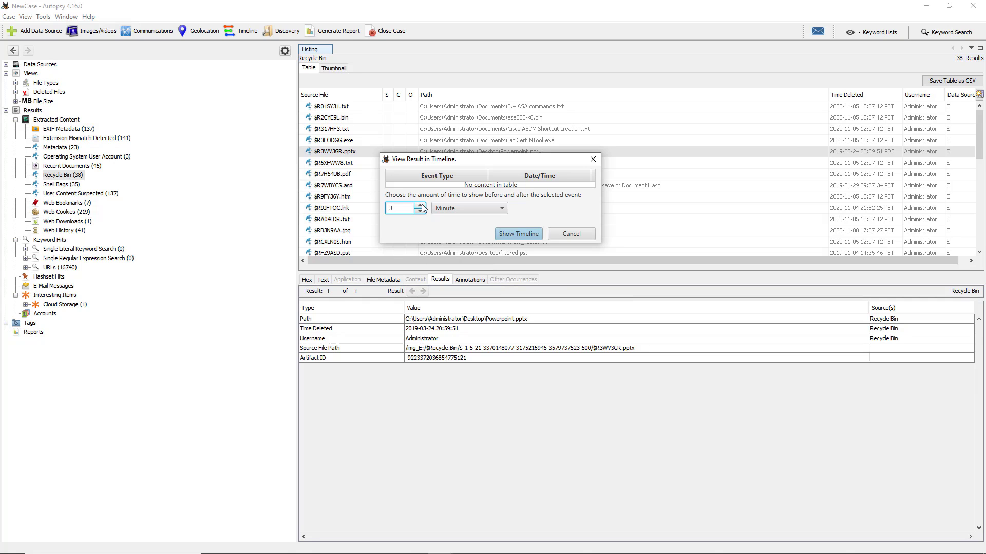
click(420, 205)
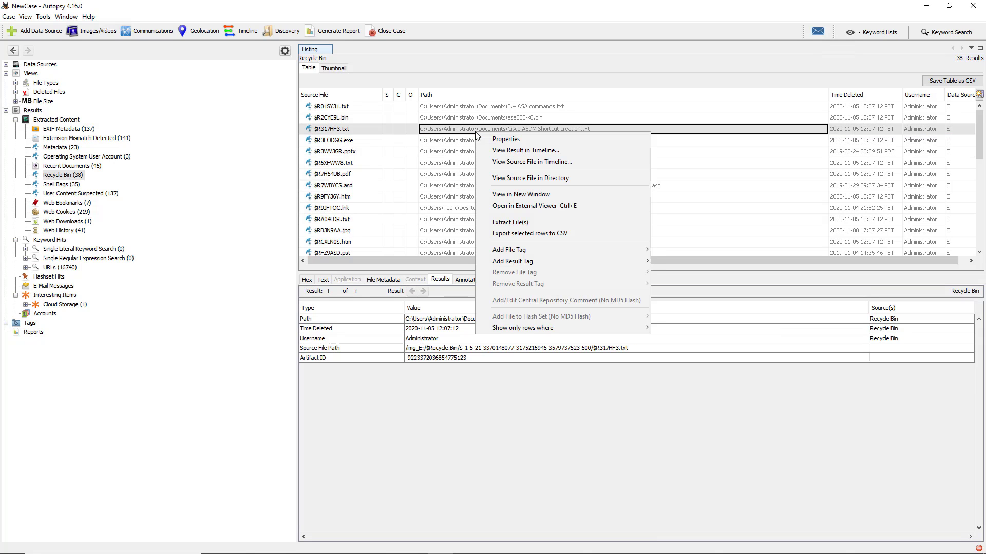
mouse_move(511, 222)
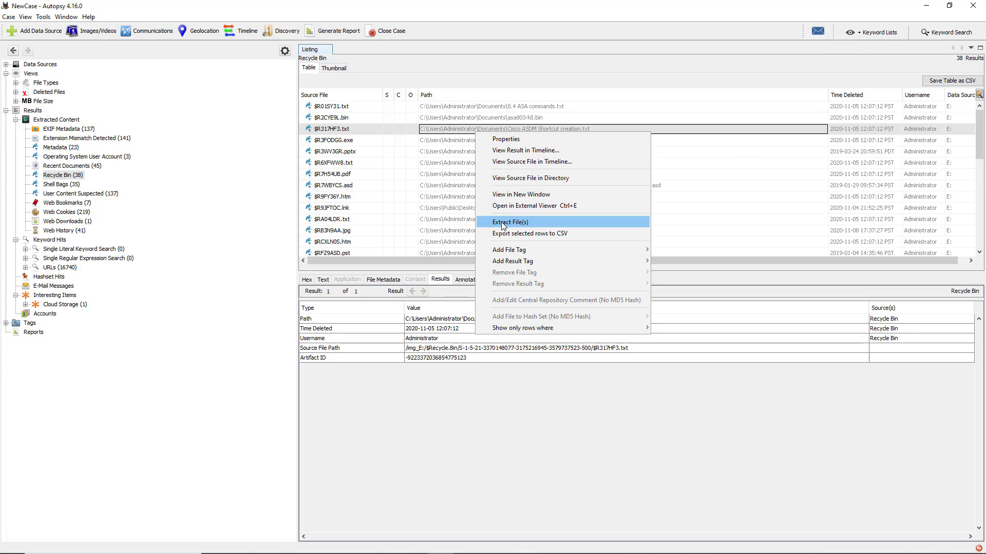
Step: Extract the deleted $R31FMF3.txt to the Desktop and confirm the extraction
click(509, 222)
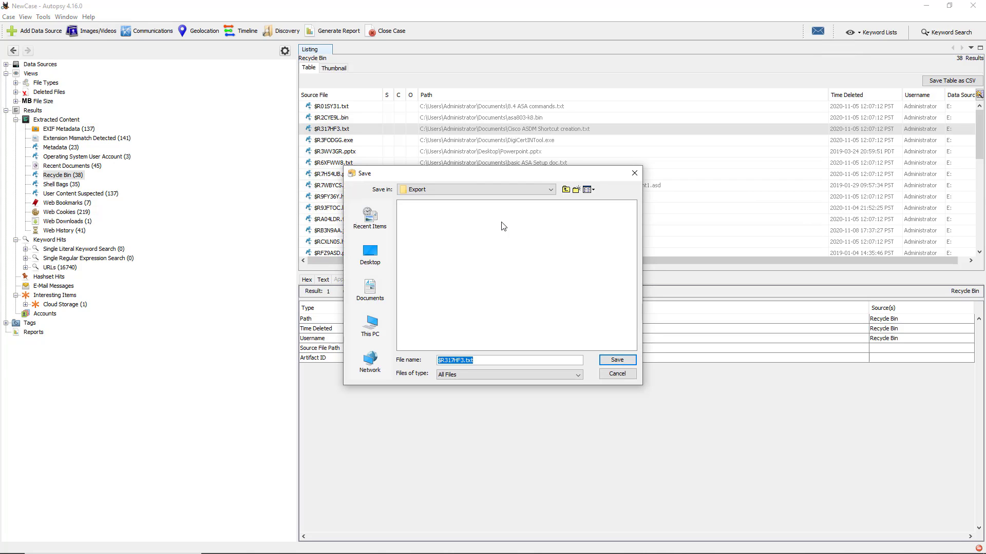
click(369, 254)
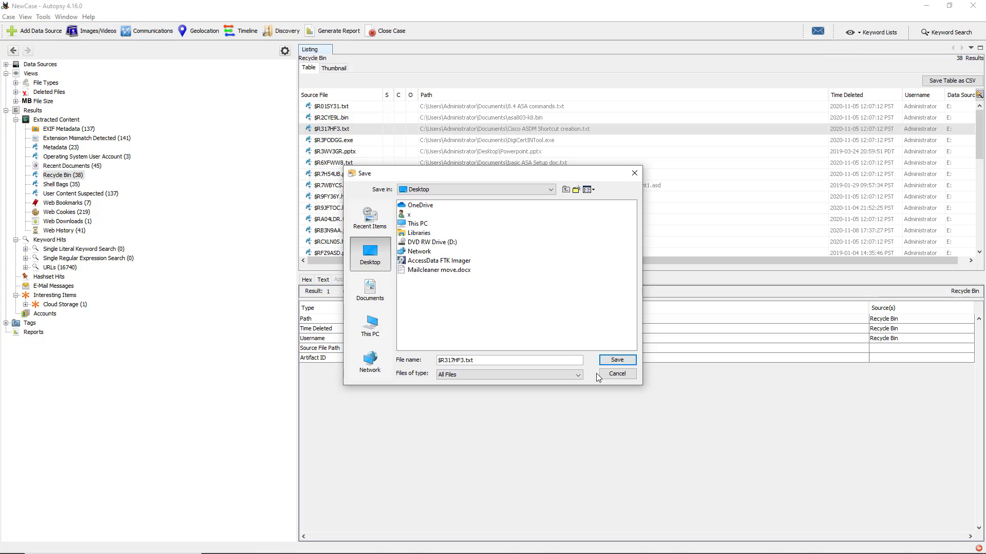
click(616, 361)
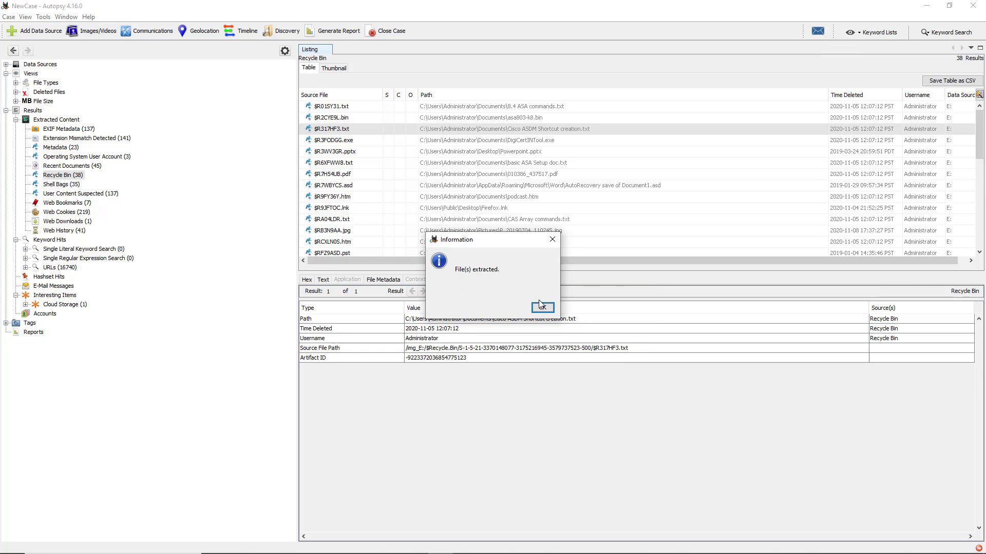
click(542, 305)
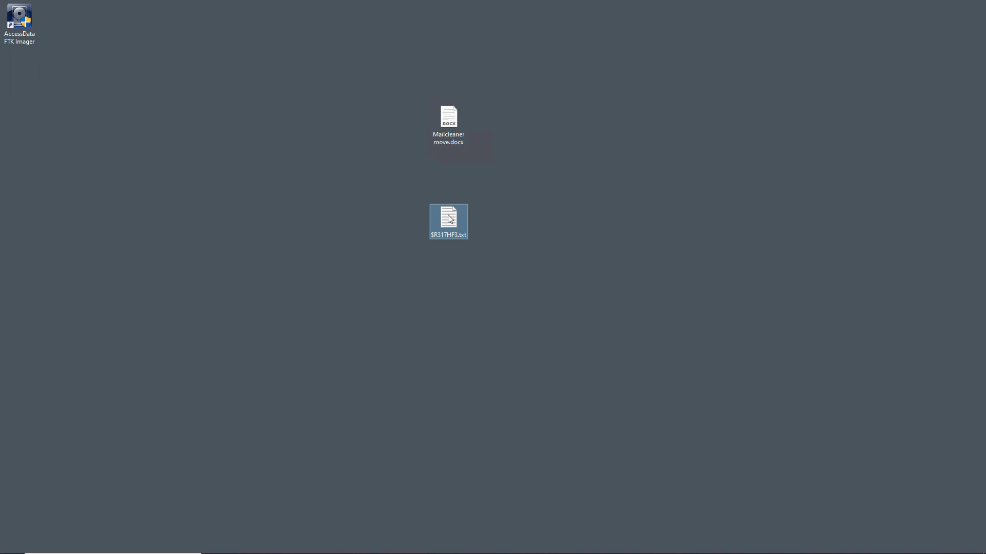
Step: View the extracted text file's javaws.exe ASDM command in Notepad, then close it
double_click(448, 221)
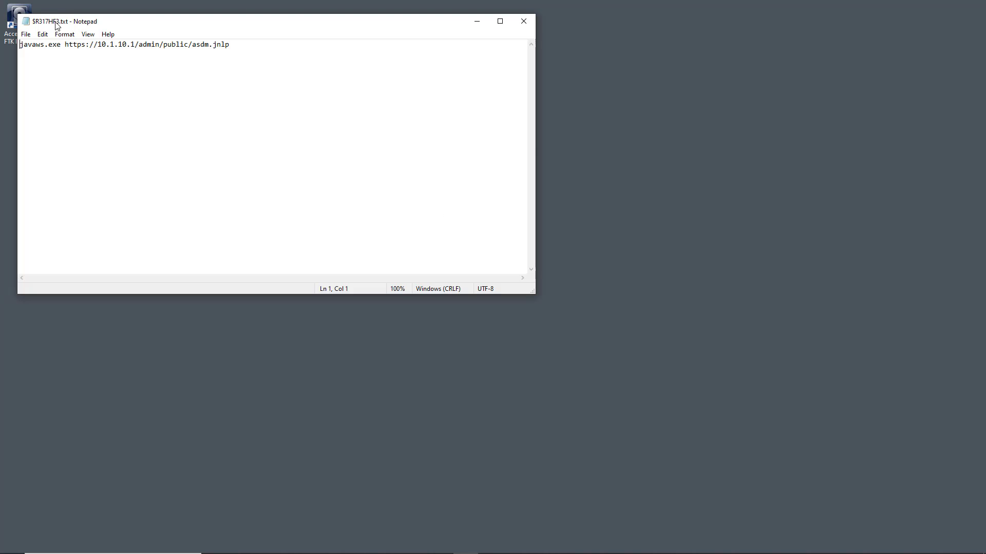
mouse_move(522, 20)
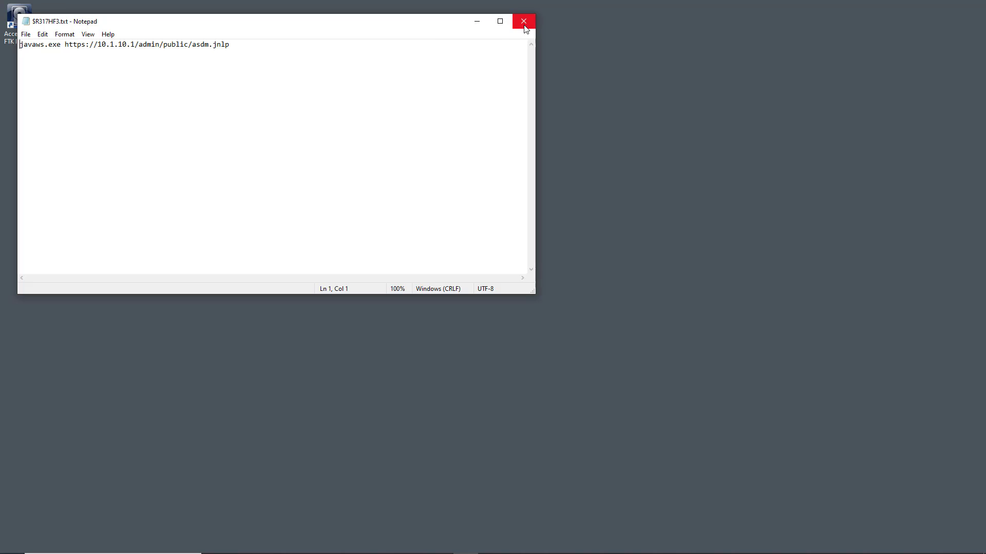
click(523, 20)
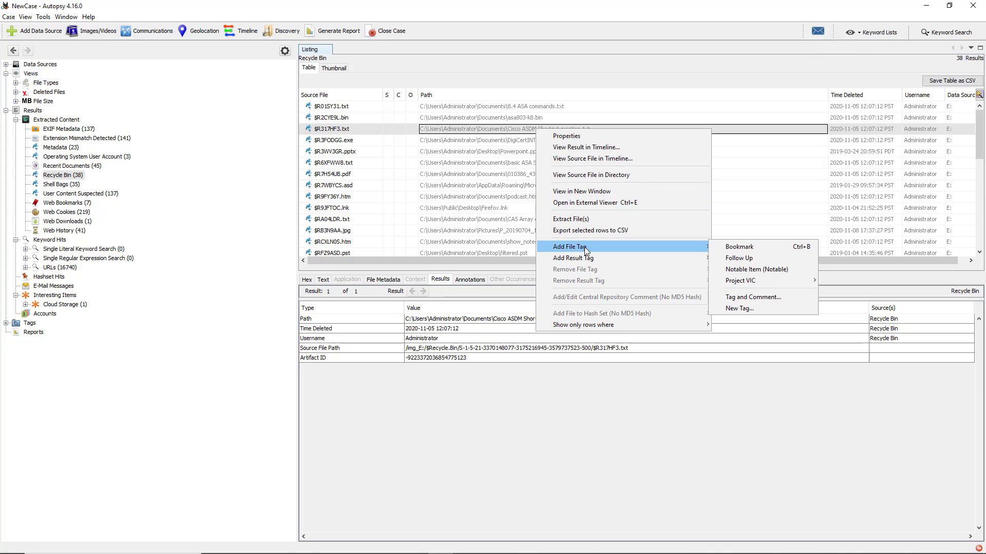
mouse_move(739, 246)
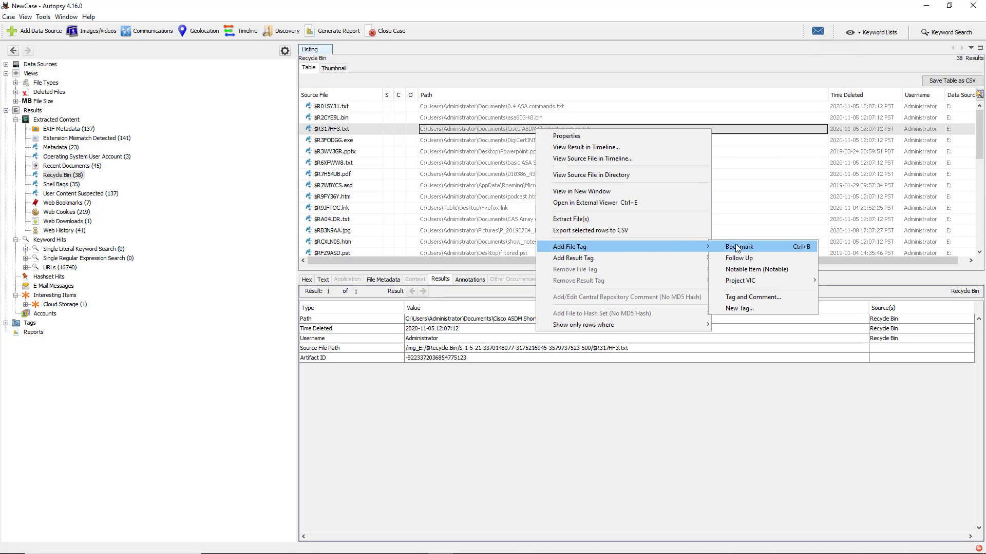
mouse_move(755, 269)
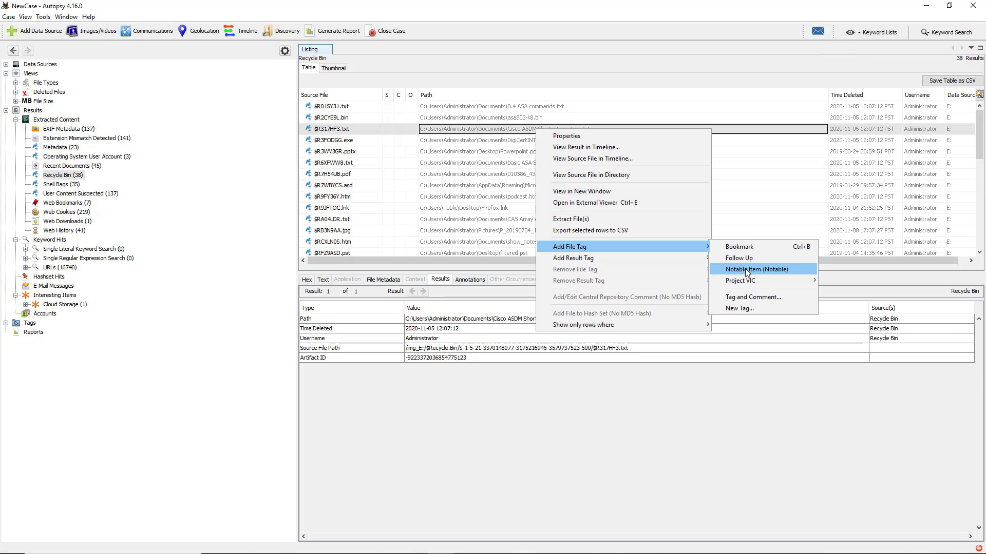
Step: Tag the deleted Cisco ASDM Shortcut creation.txt as a Notable Item
click(756, 269)
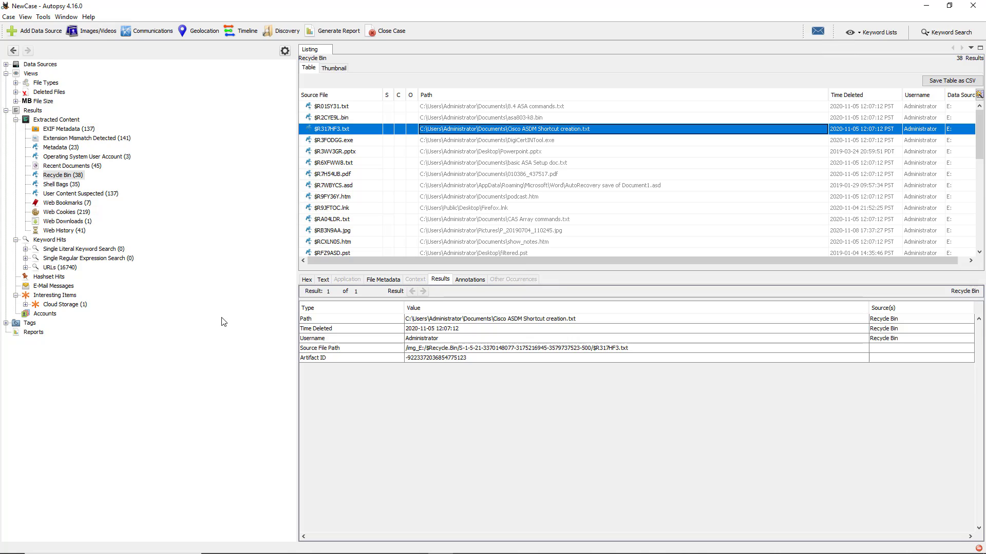
mouse_move(178, 316)
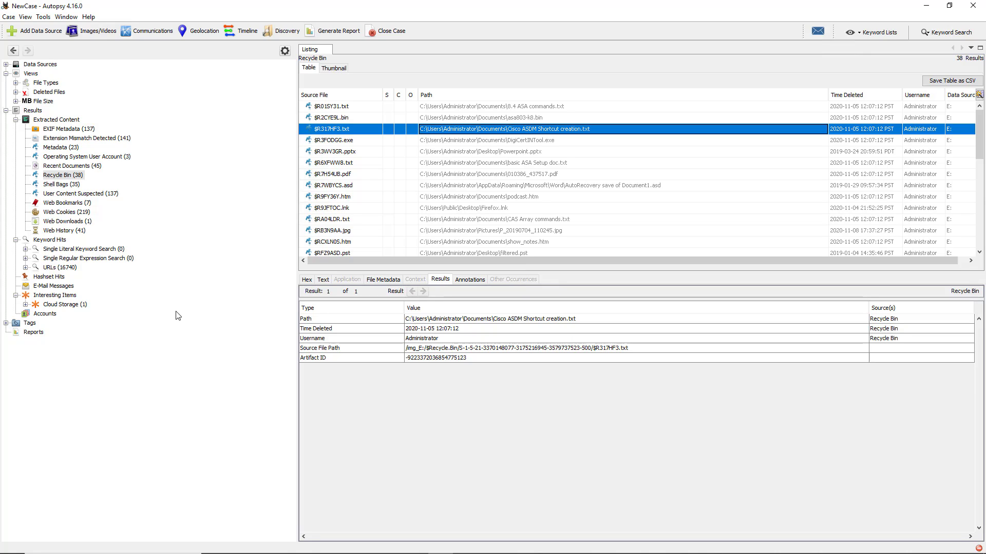
mouse_move(199, 310)
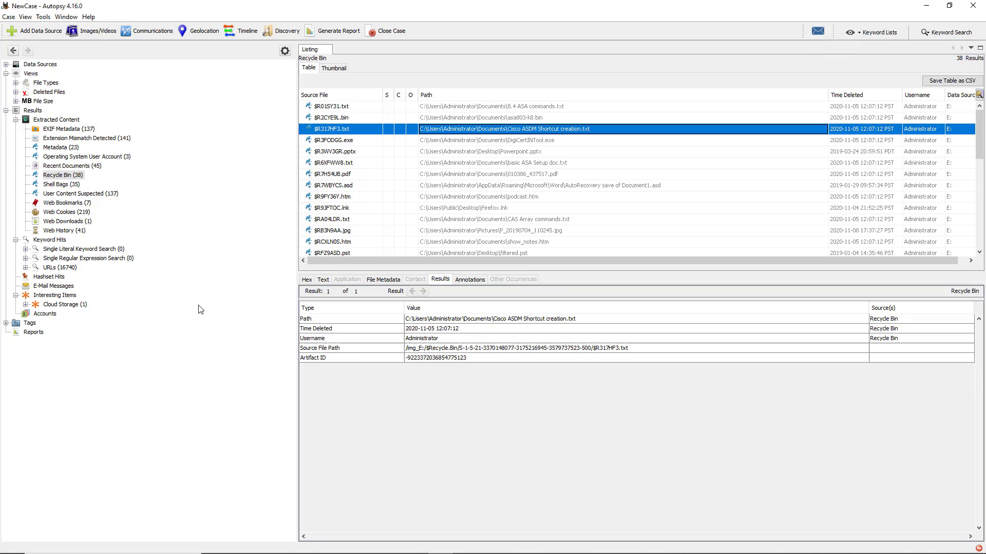